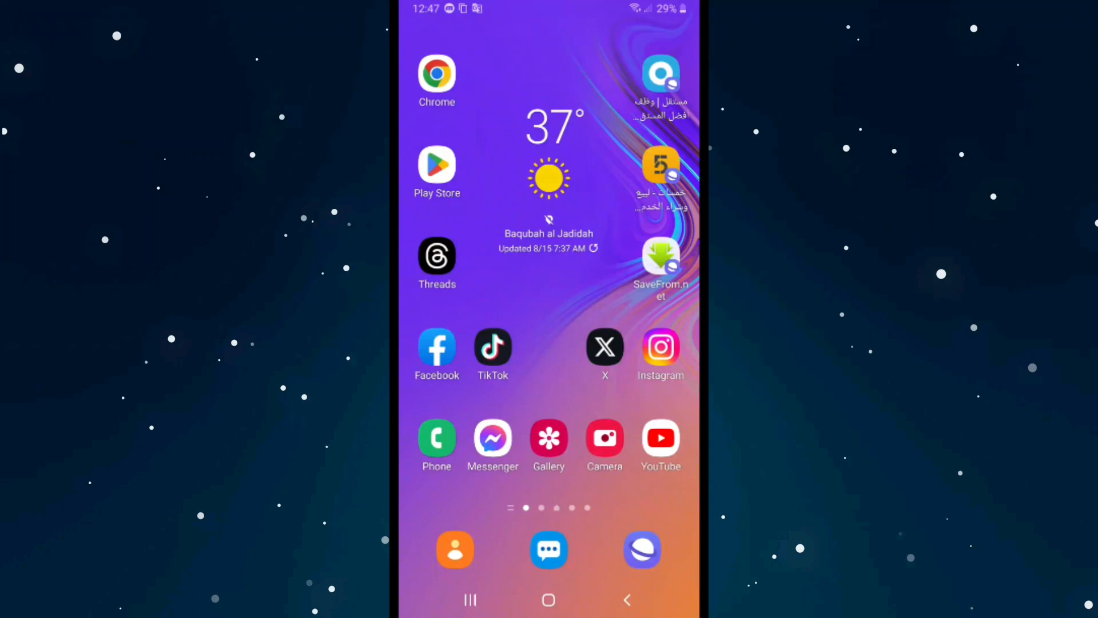
- Launch Float Tube from the home screen, bringing up its overlay permission request
click(436, 169)
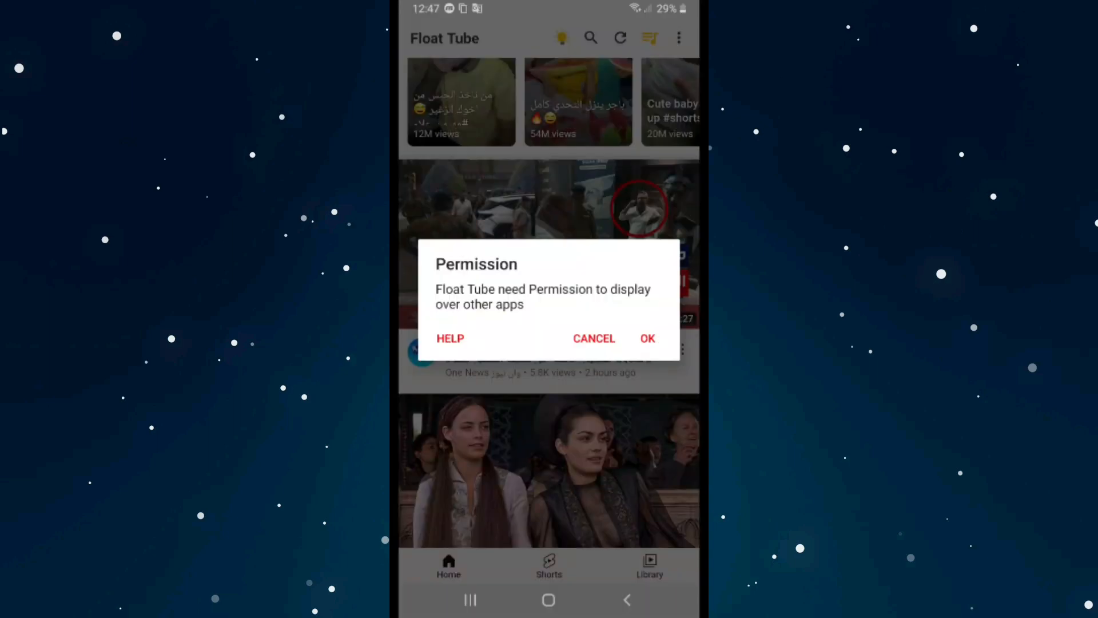
- Accept the permission prompt and switch on 'Appear on top' for Float Tube in Settings
click(646, 338)
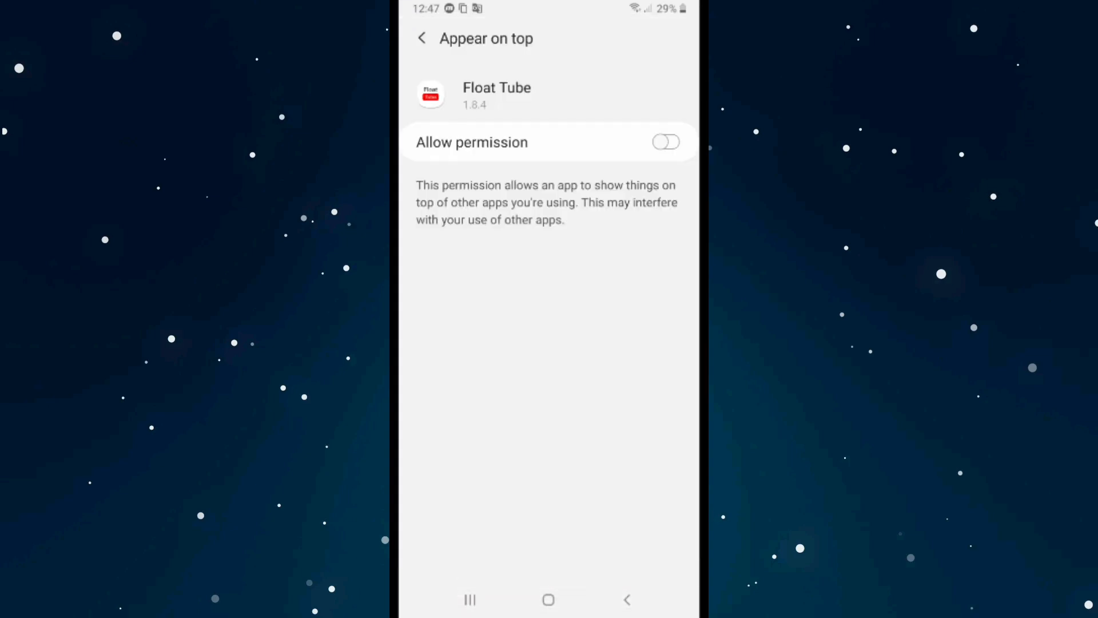
click(664, 142)
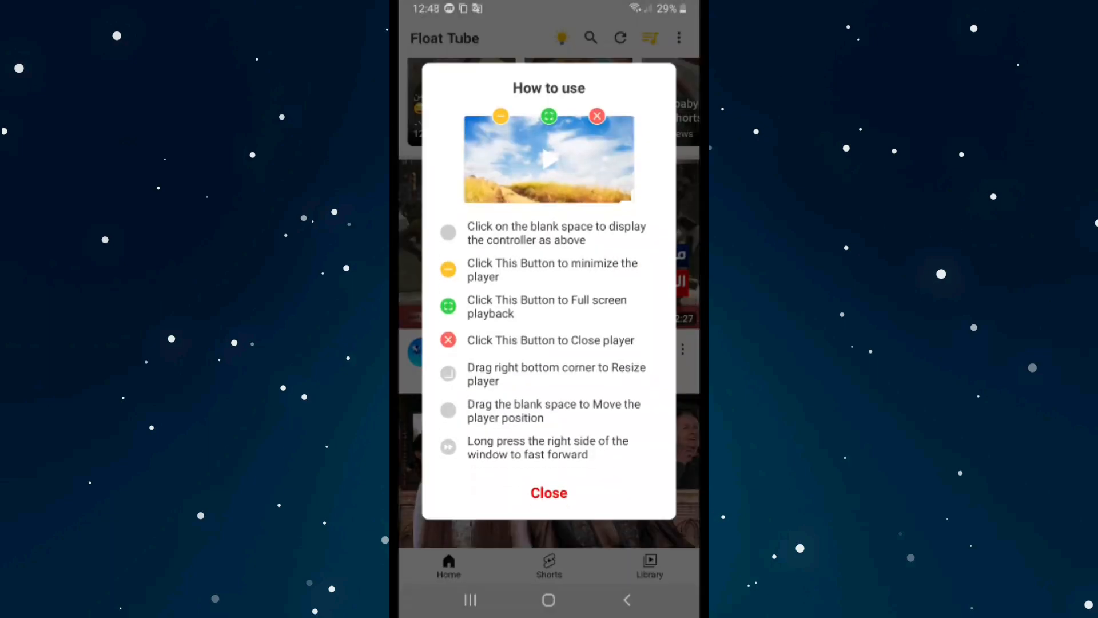
- Dismiss the how-to-use guide and start a video in the floating player
click(548, 492)
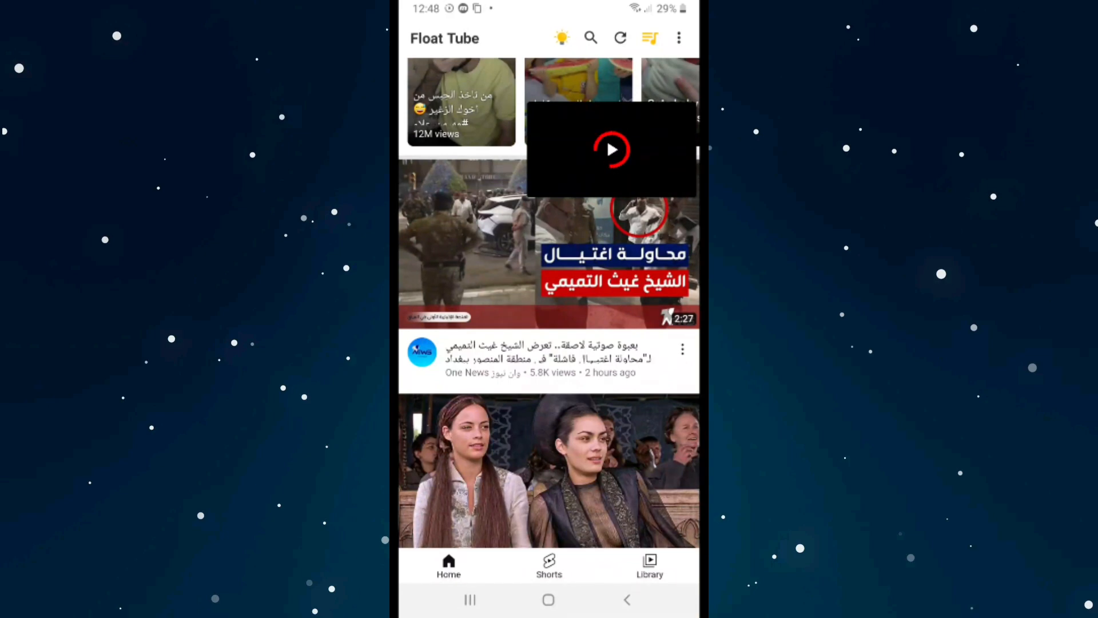
click(548, 600)
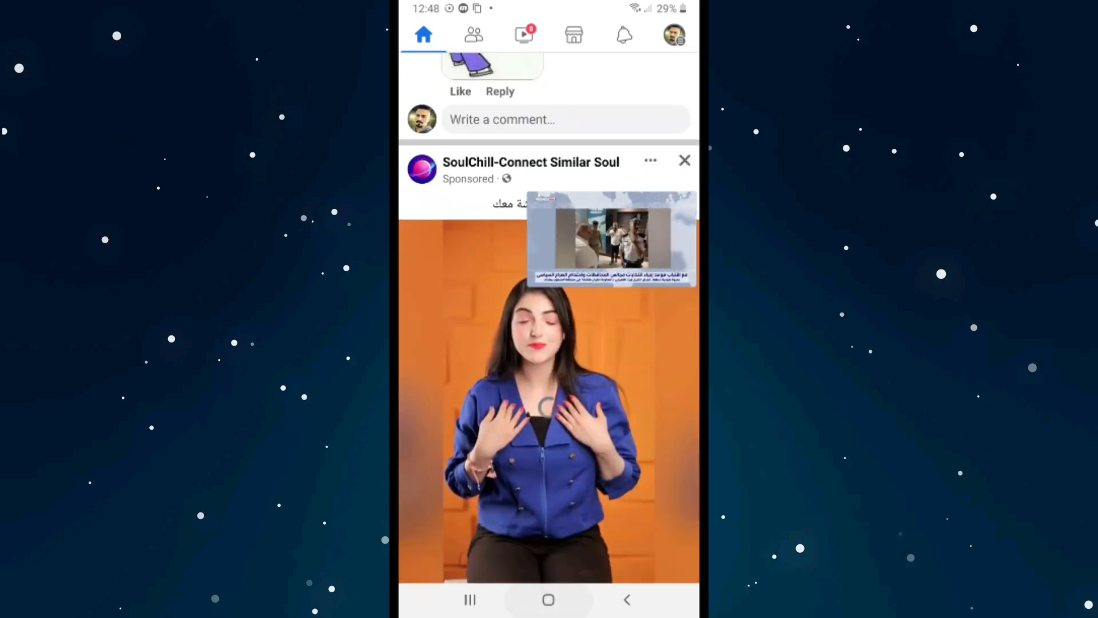
- Go to the home screen and toggle the floating player's controls off and back on
click(548, 599)
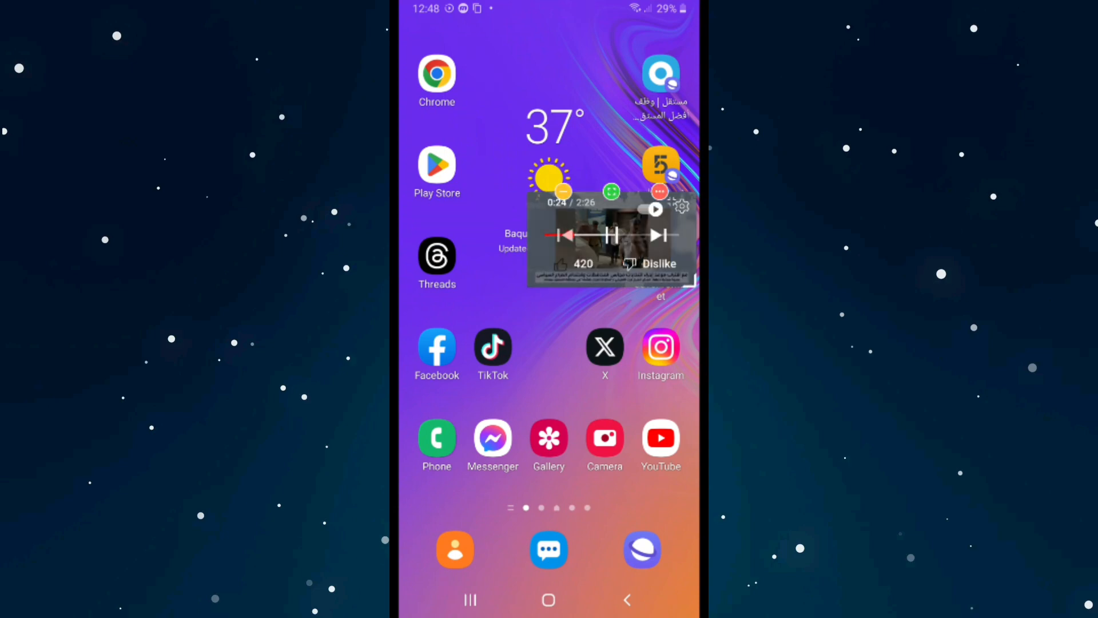
click(611, 234)
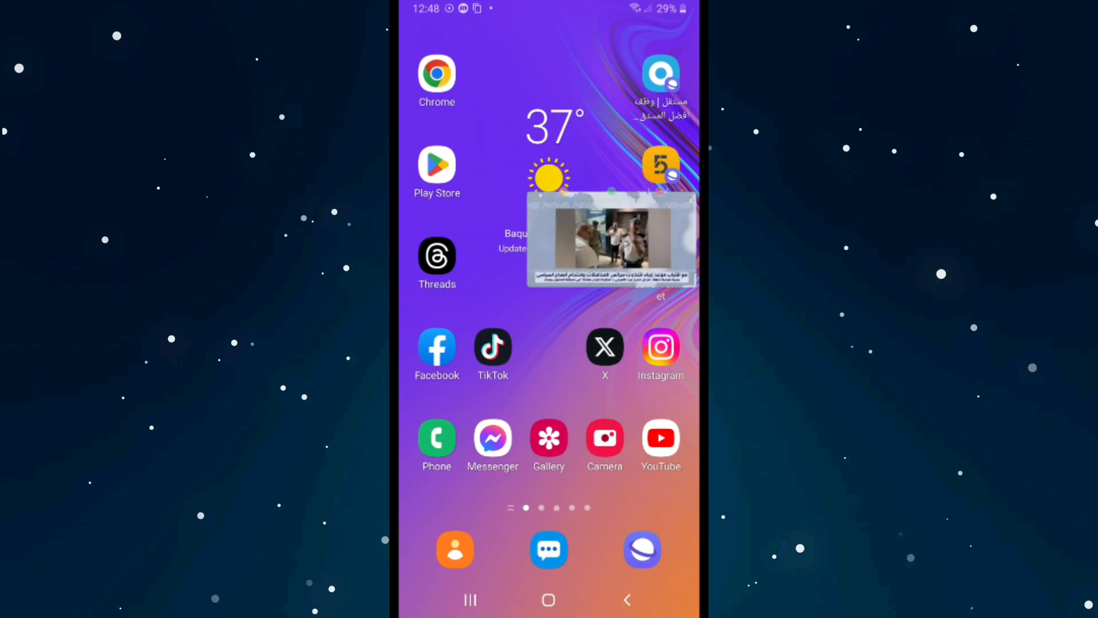
click(611, 238)
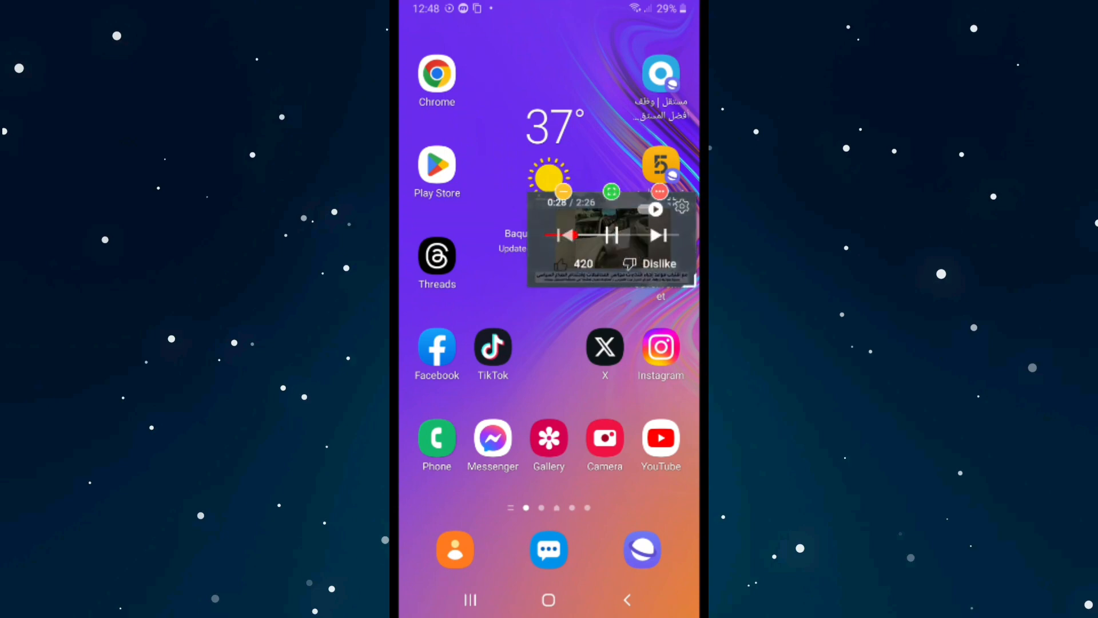